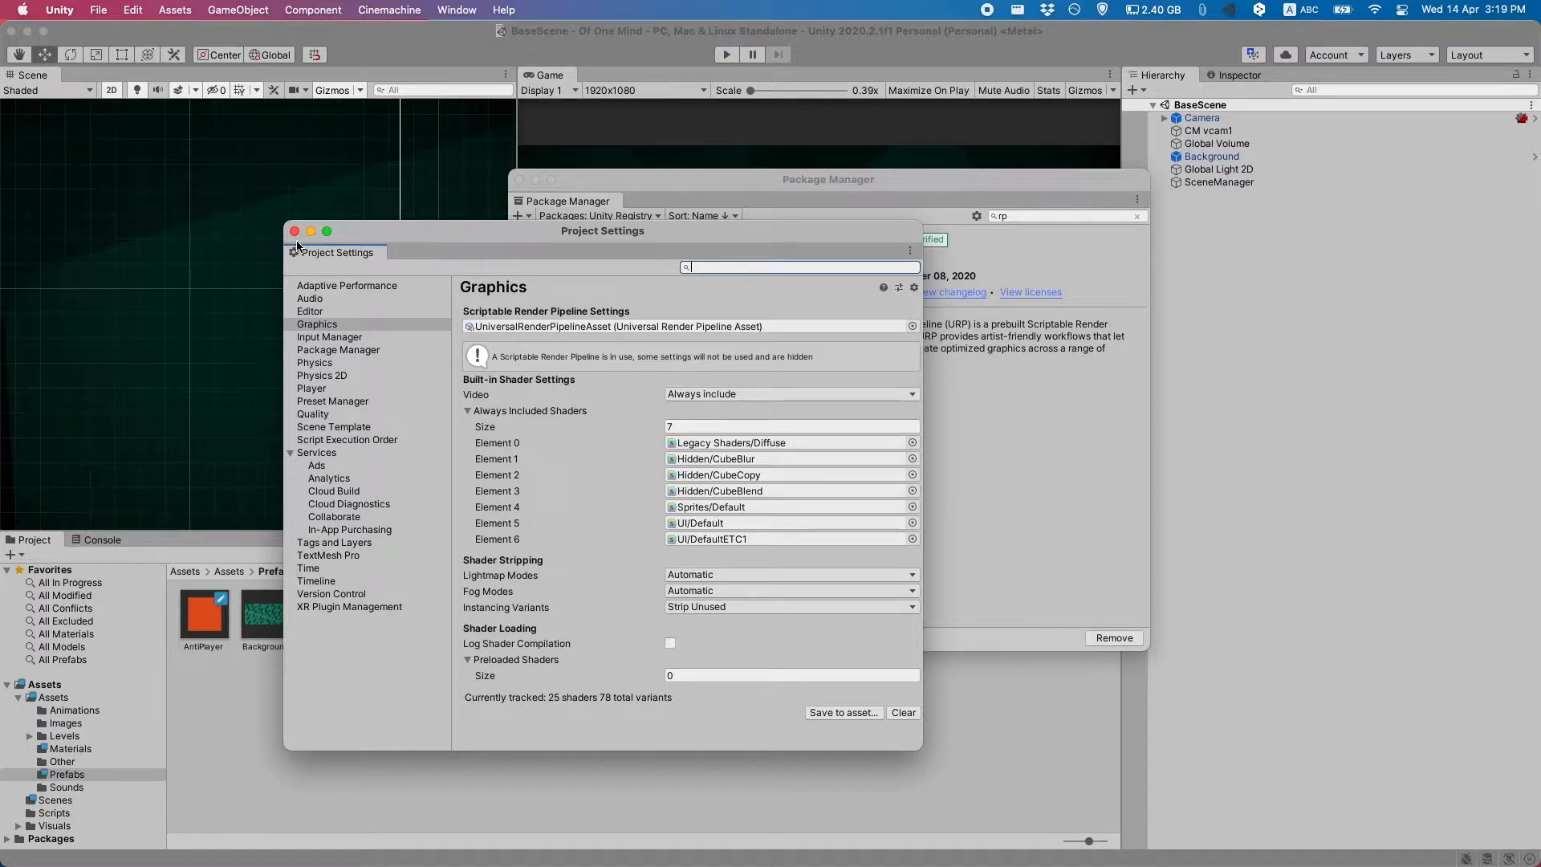
Step: Close the Project Settings window so the scene and game views show
{"action": "left_click", "coordinate": [293, 231]}
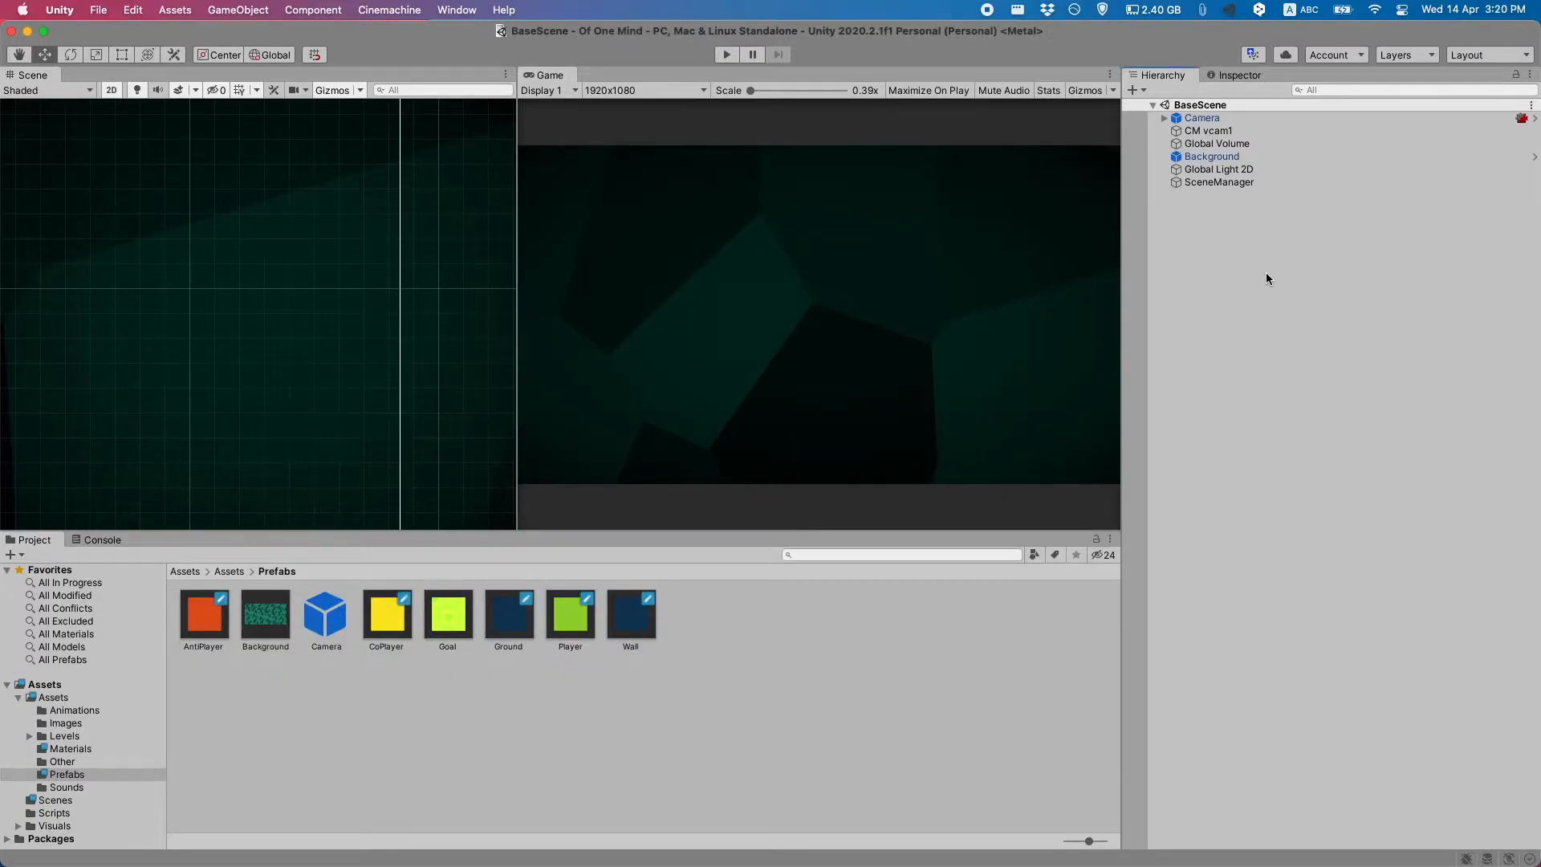
Step: Select Global Light 2D and run a brief Play-mode preview of the level, then stop
{"action": "left_click", "coordinate": [1219, 167]}
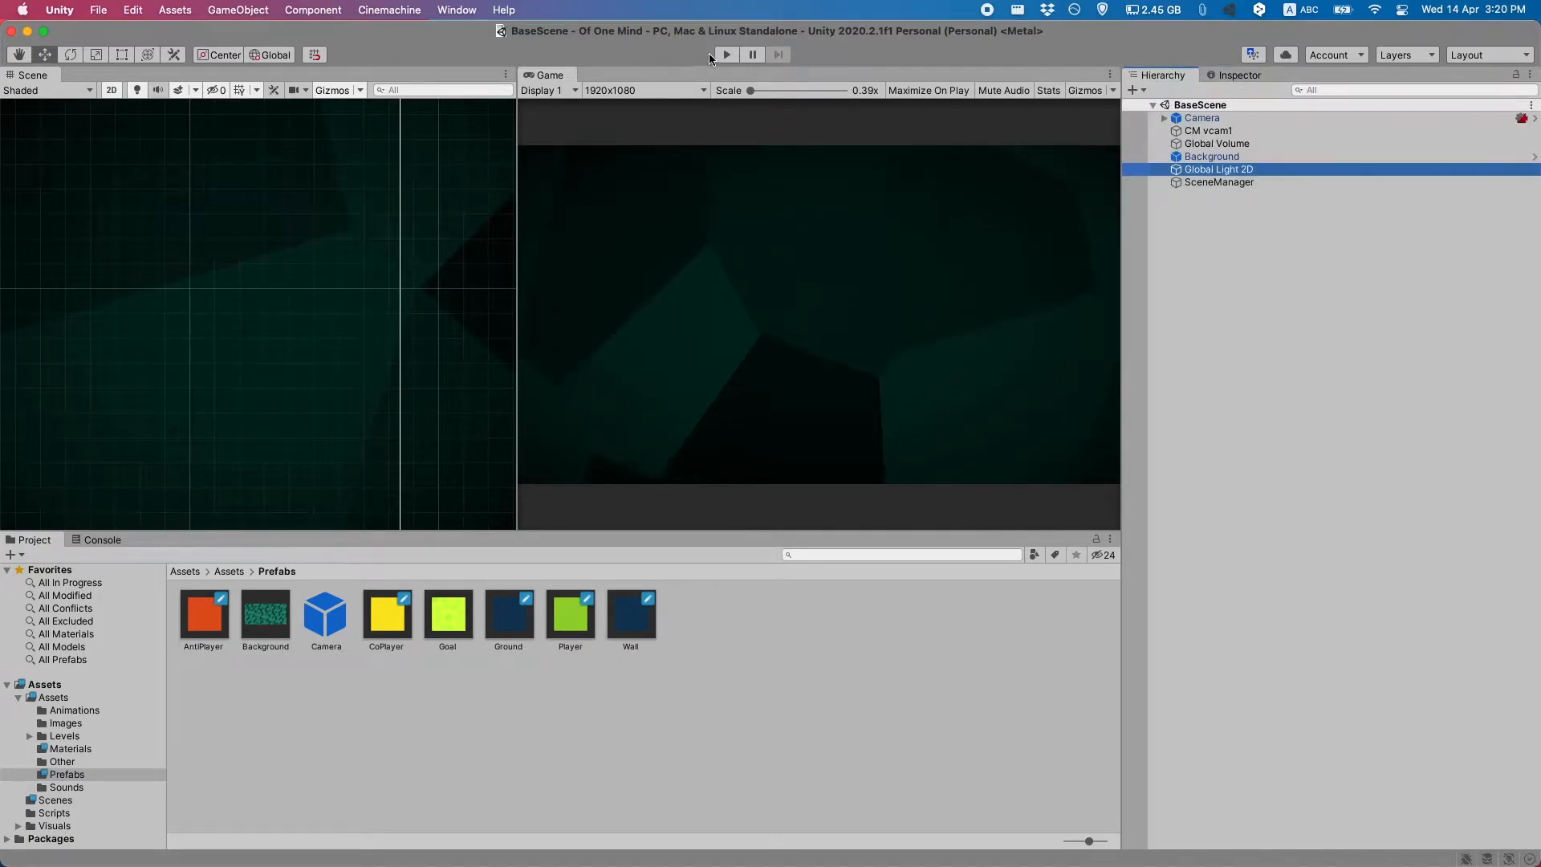
{"action": "left_click", "coordinate": [726, 54]}
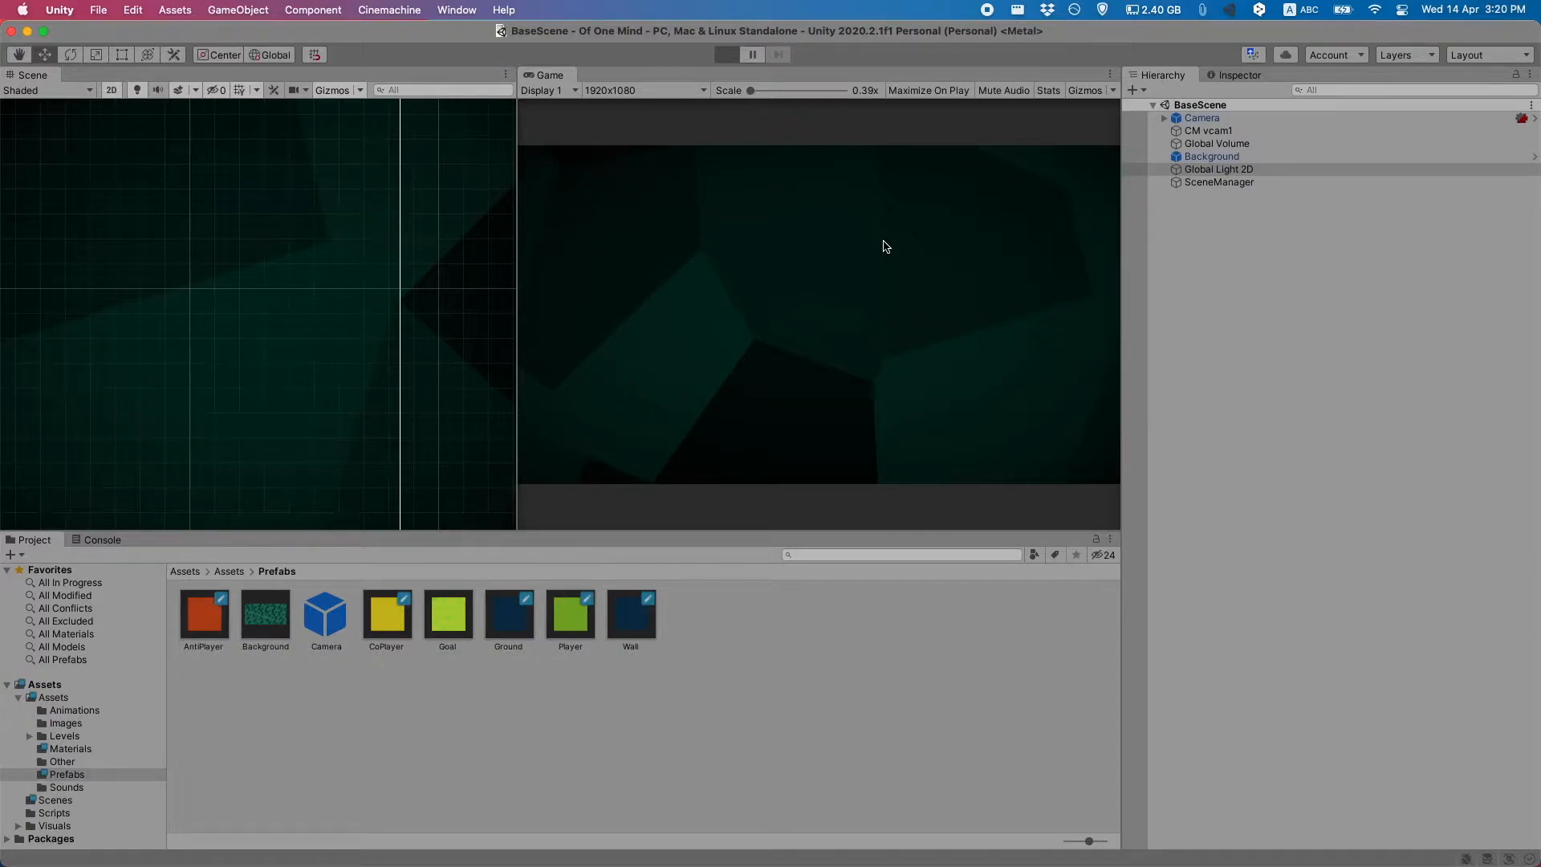
{"action": "left_click", "coordinate": [726, 53]}
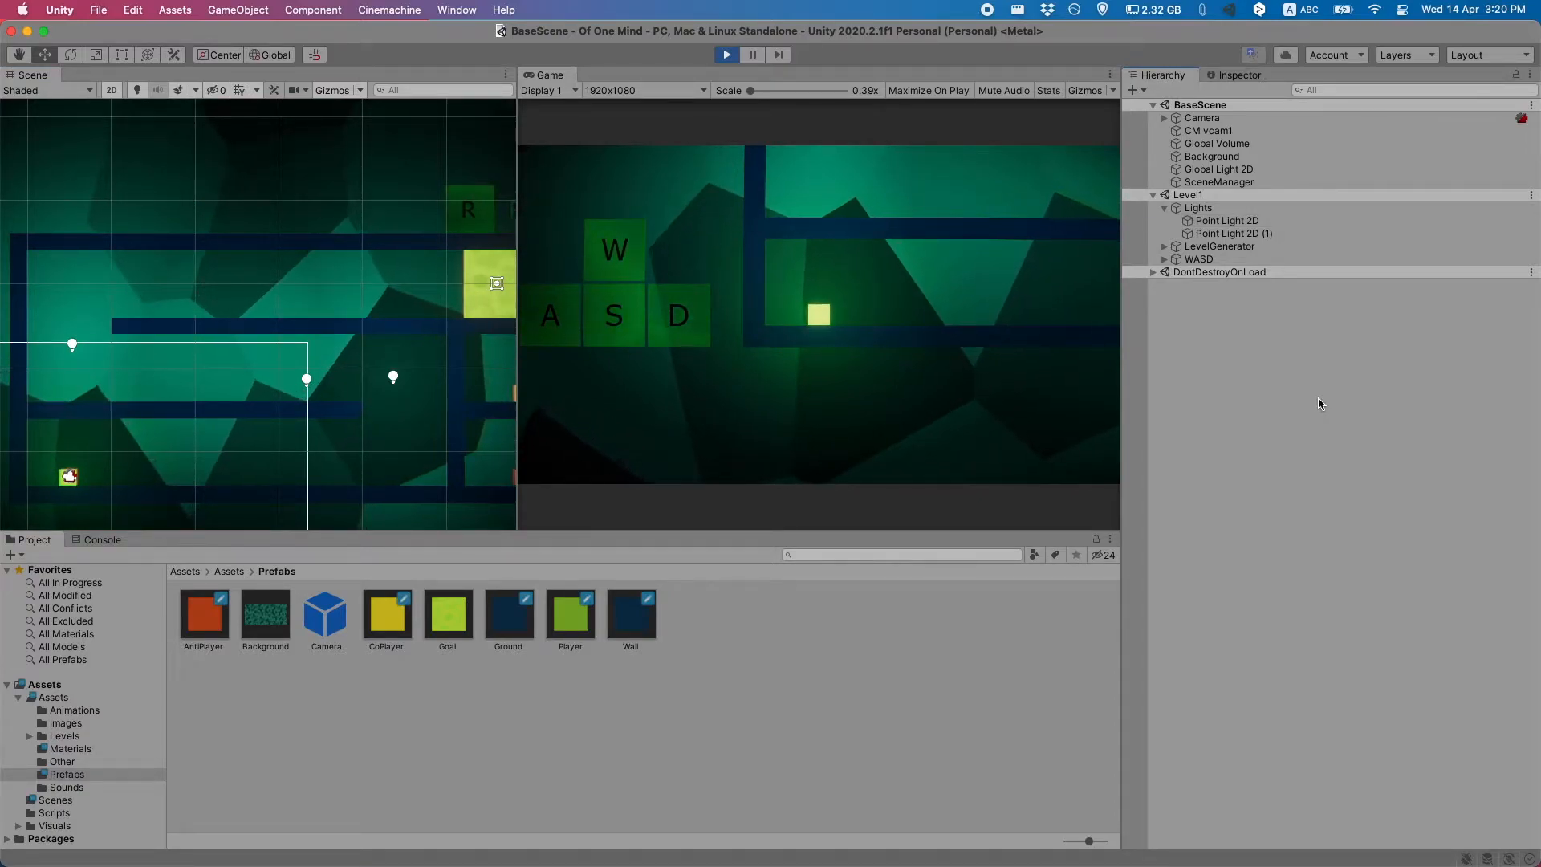
{"action": "left_click", "coordinate": [725, 53]}
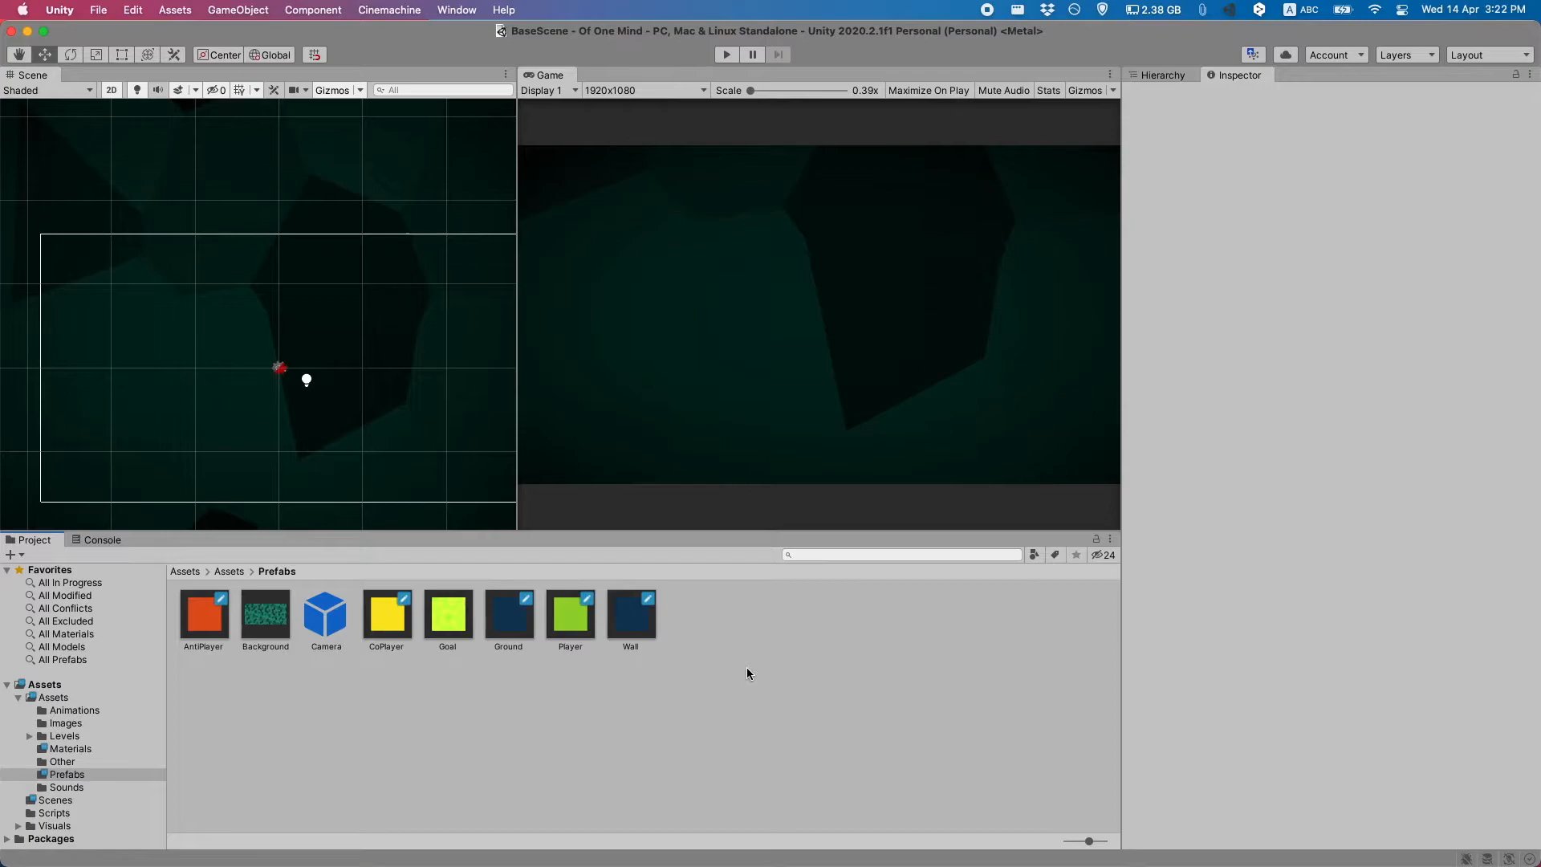
Step: Add a Shadow Caster 2D (Experimental) component to the Wall prefab
{"action": "left_click", "coordinate": [631, 614]}
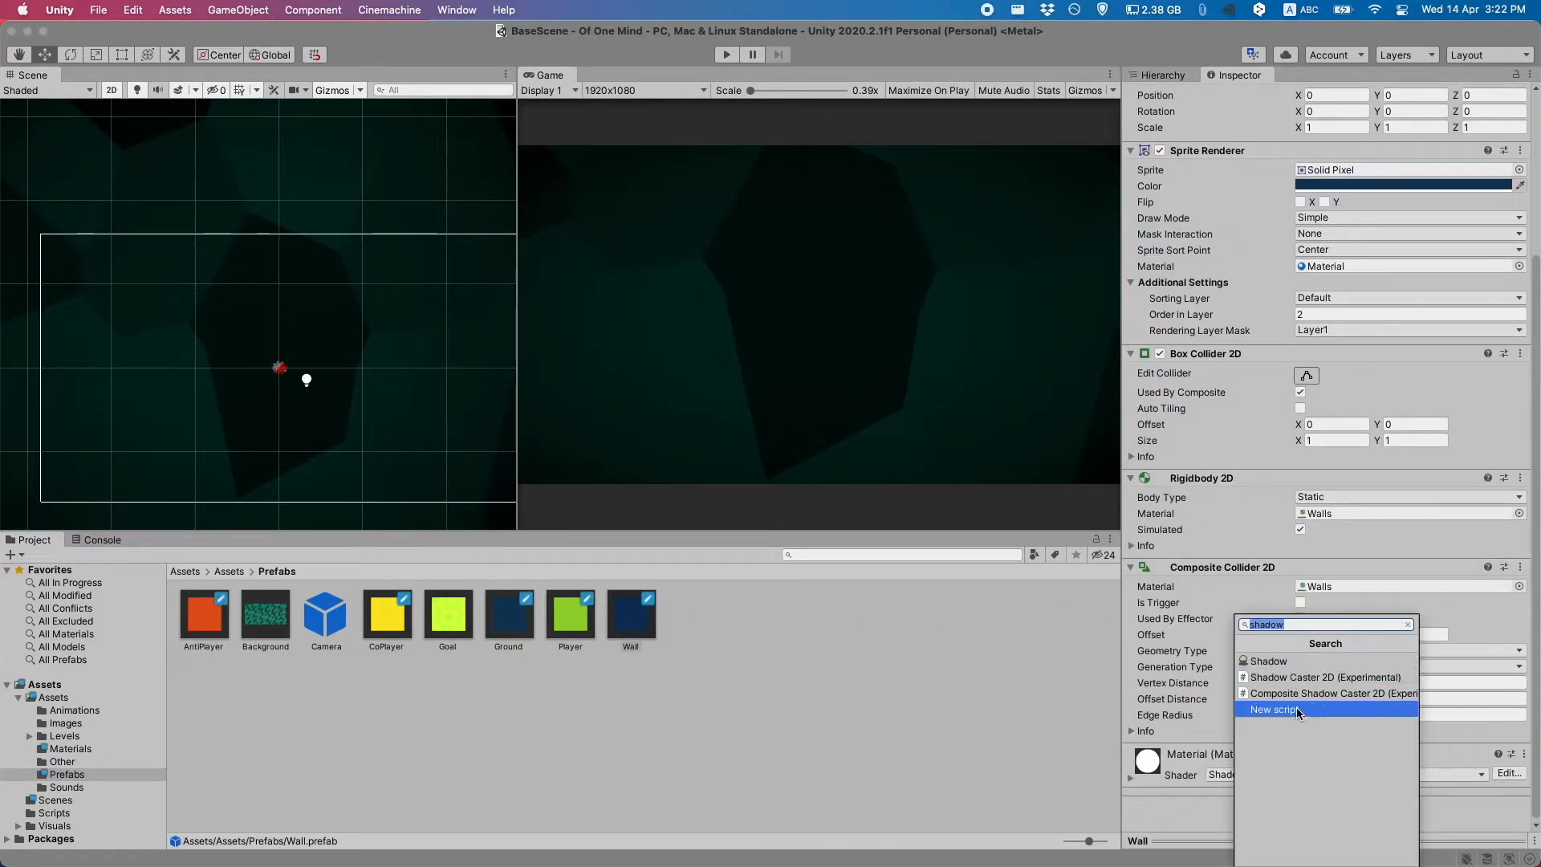
{"action": "left_click", "coordinate": [1326, 676]}
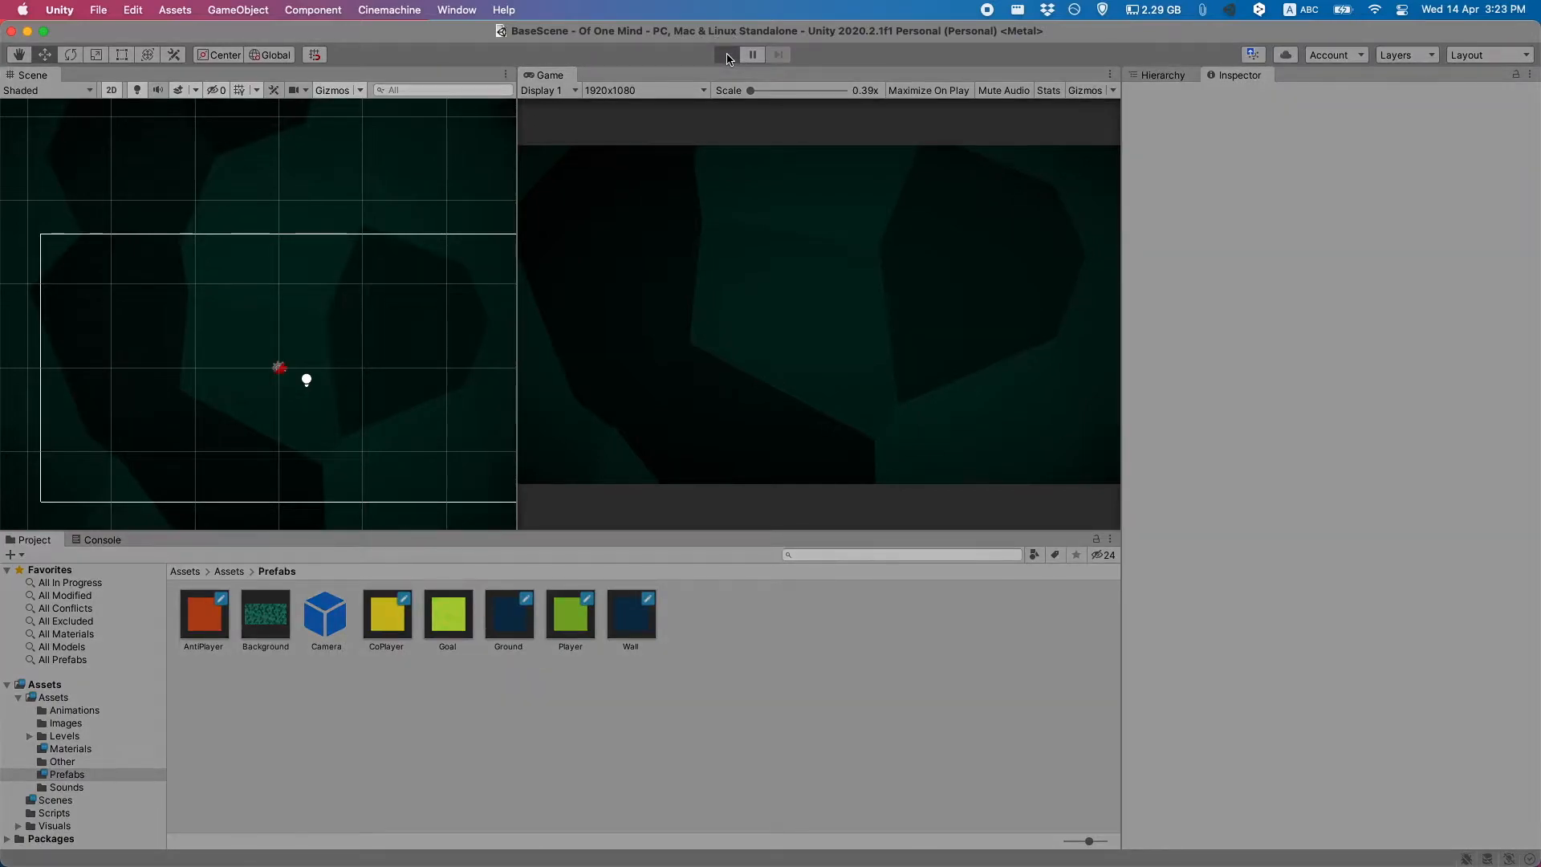
Step: Run the game, inspect a wall block's shadow caster, and show the Hierarchy list
{"action": "left_click", "coordinate": [725, 54]}
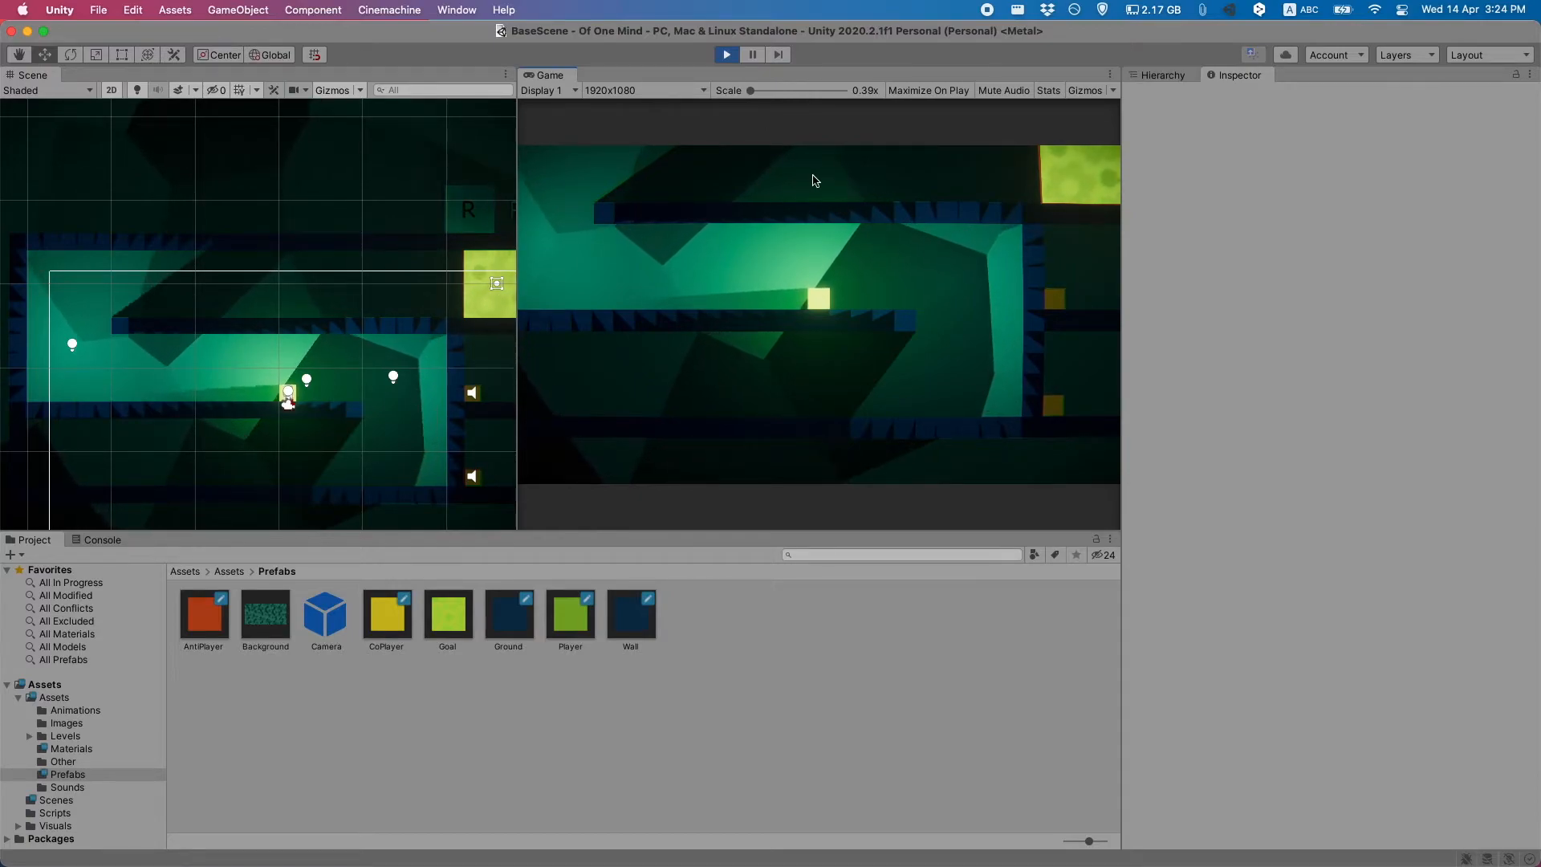
{"action": "left_click", "coordinate": [355, 410]}
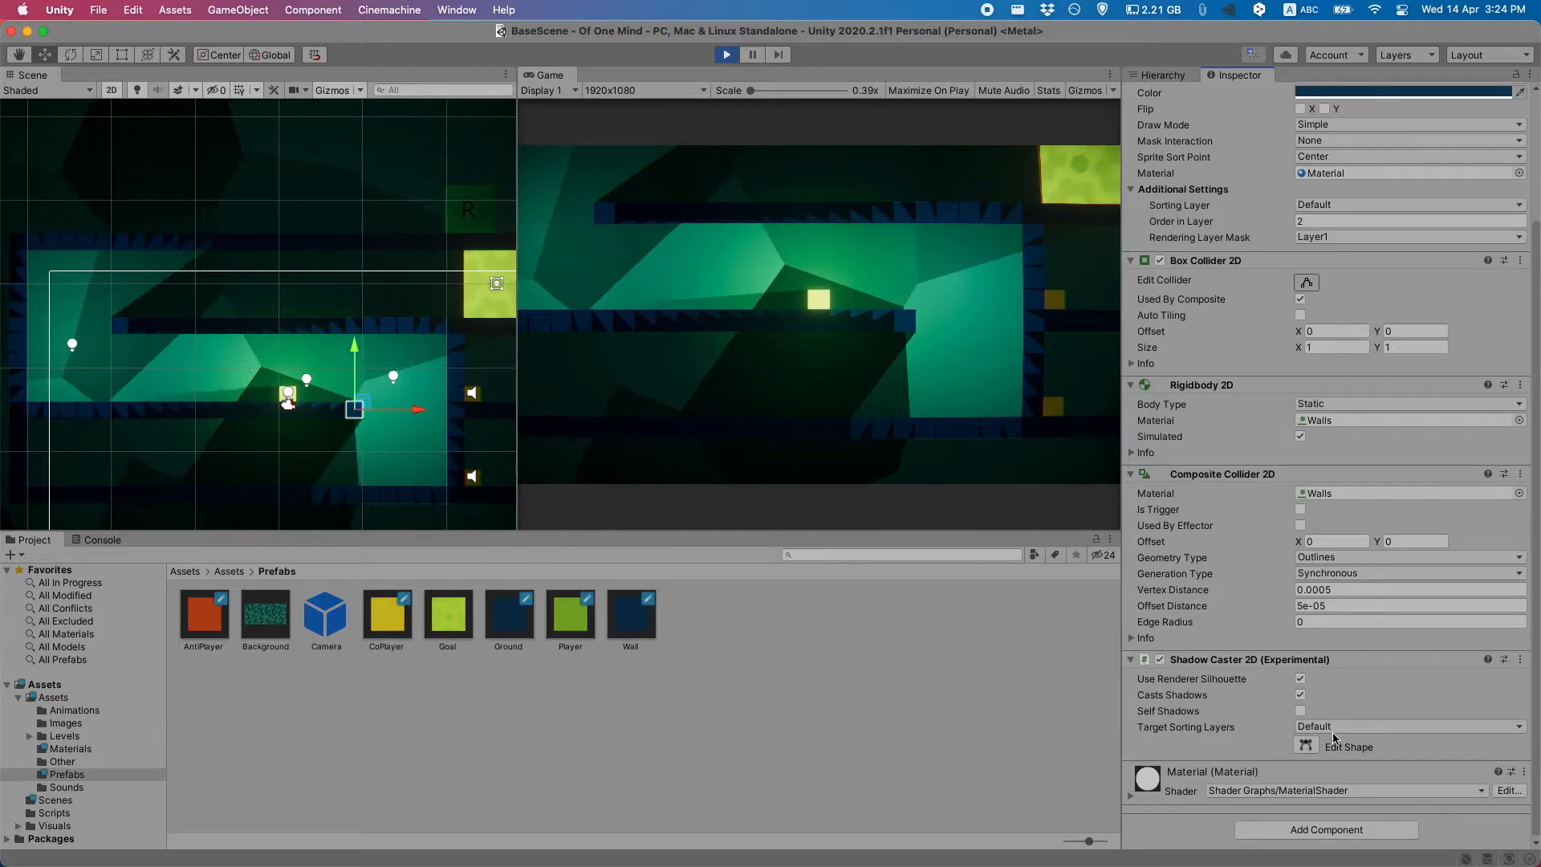
{"action": "left_click", "coordinate": [1157, 74]}
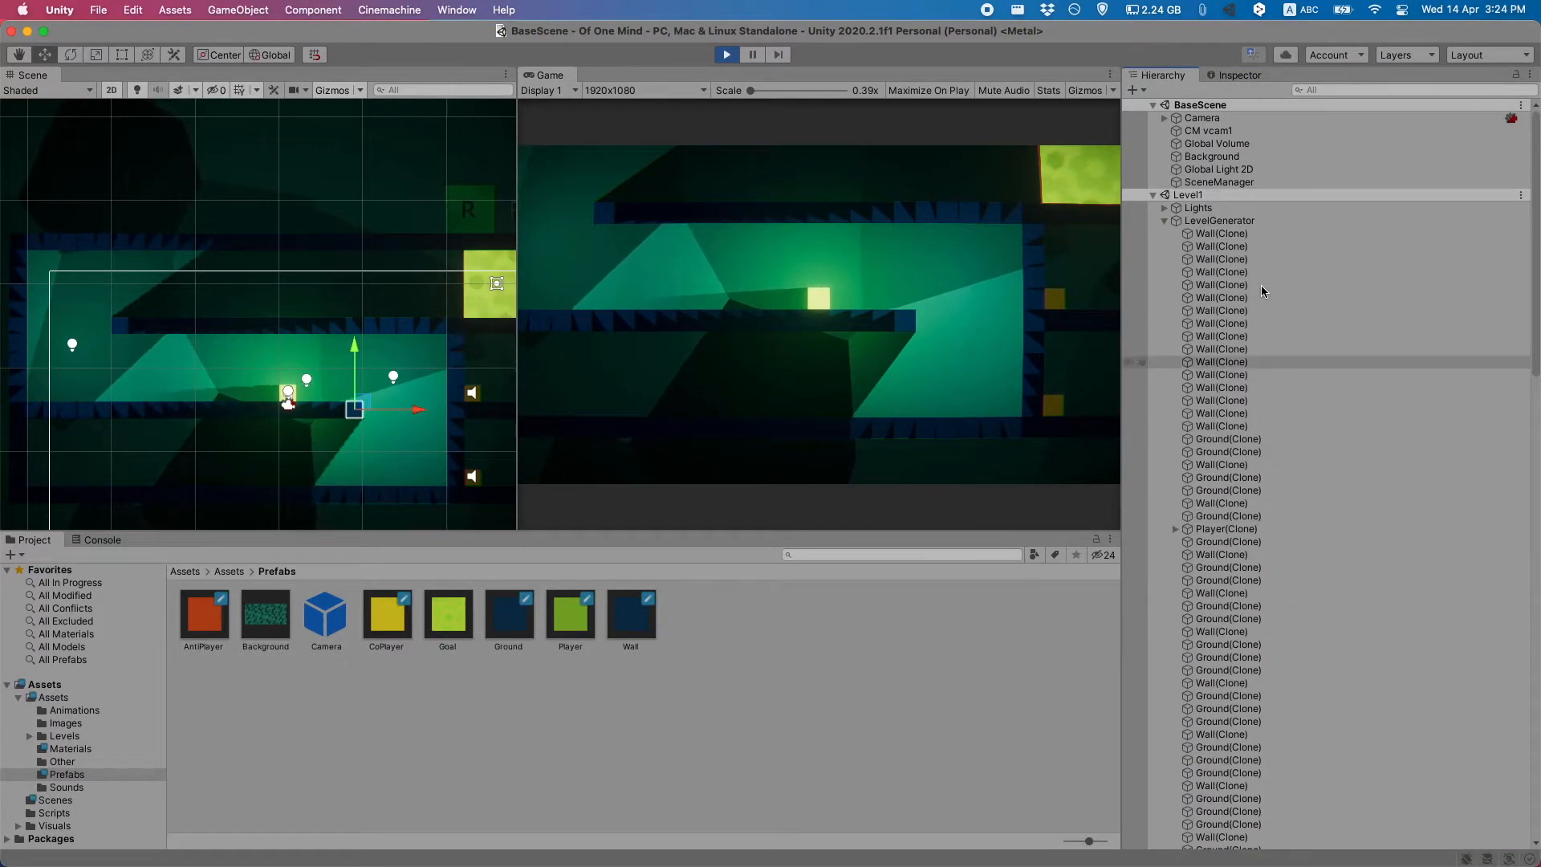
Step: Add a Composite Shadow Caster 2D (Experimental) to the LevelGenerator parent
{"action": "left_click", "coordinate": [1219, 219]}
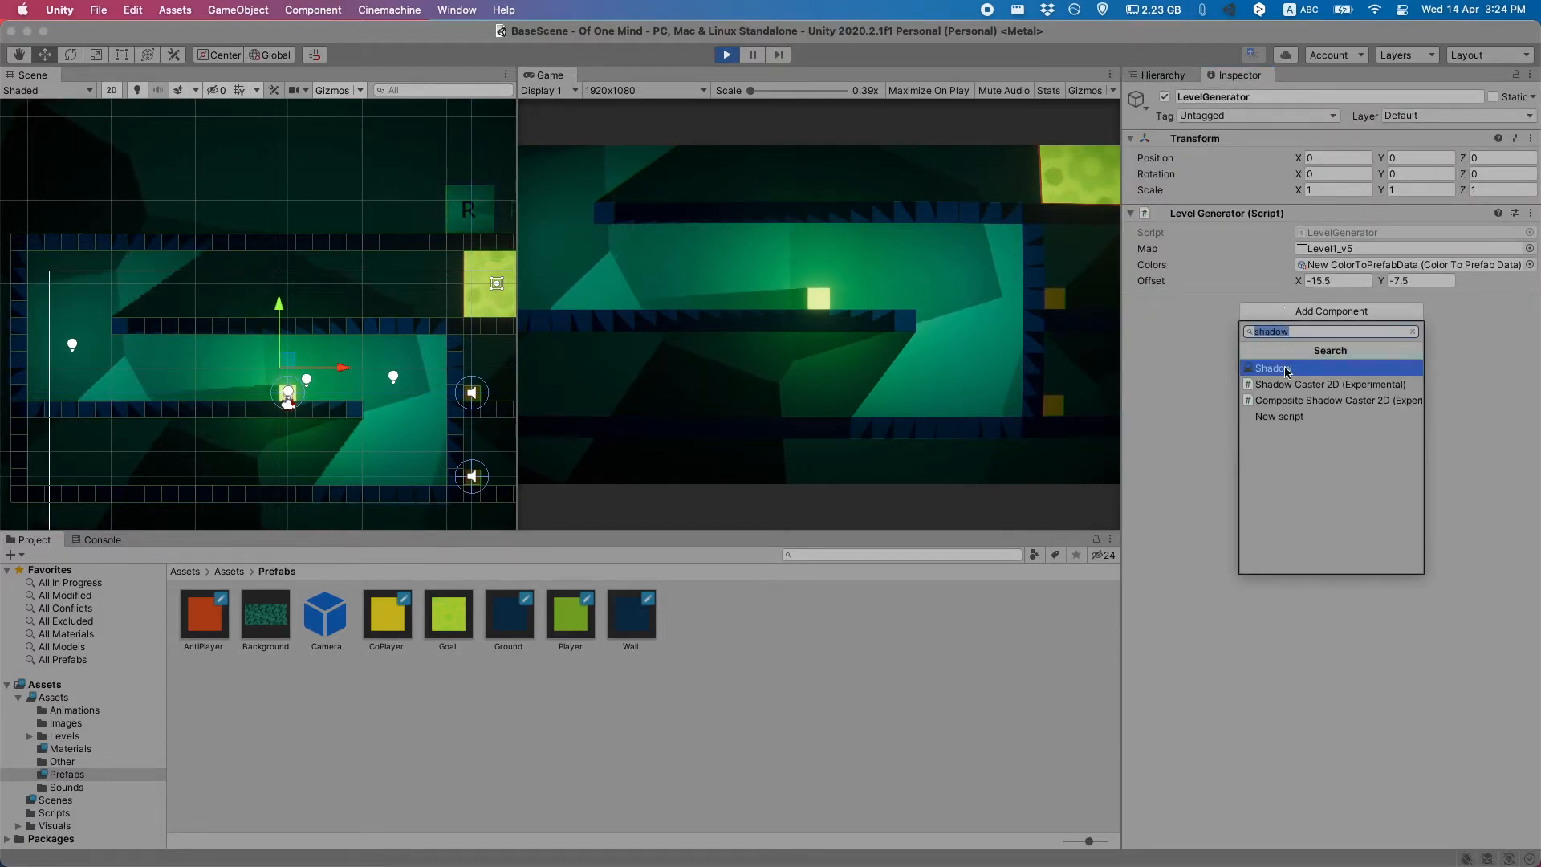
{"action": "left_click", "coordinate": [1331, 400]}
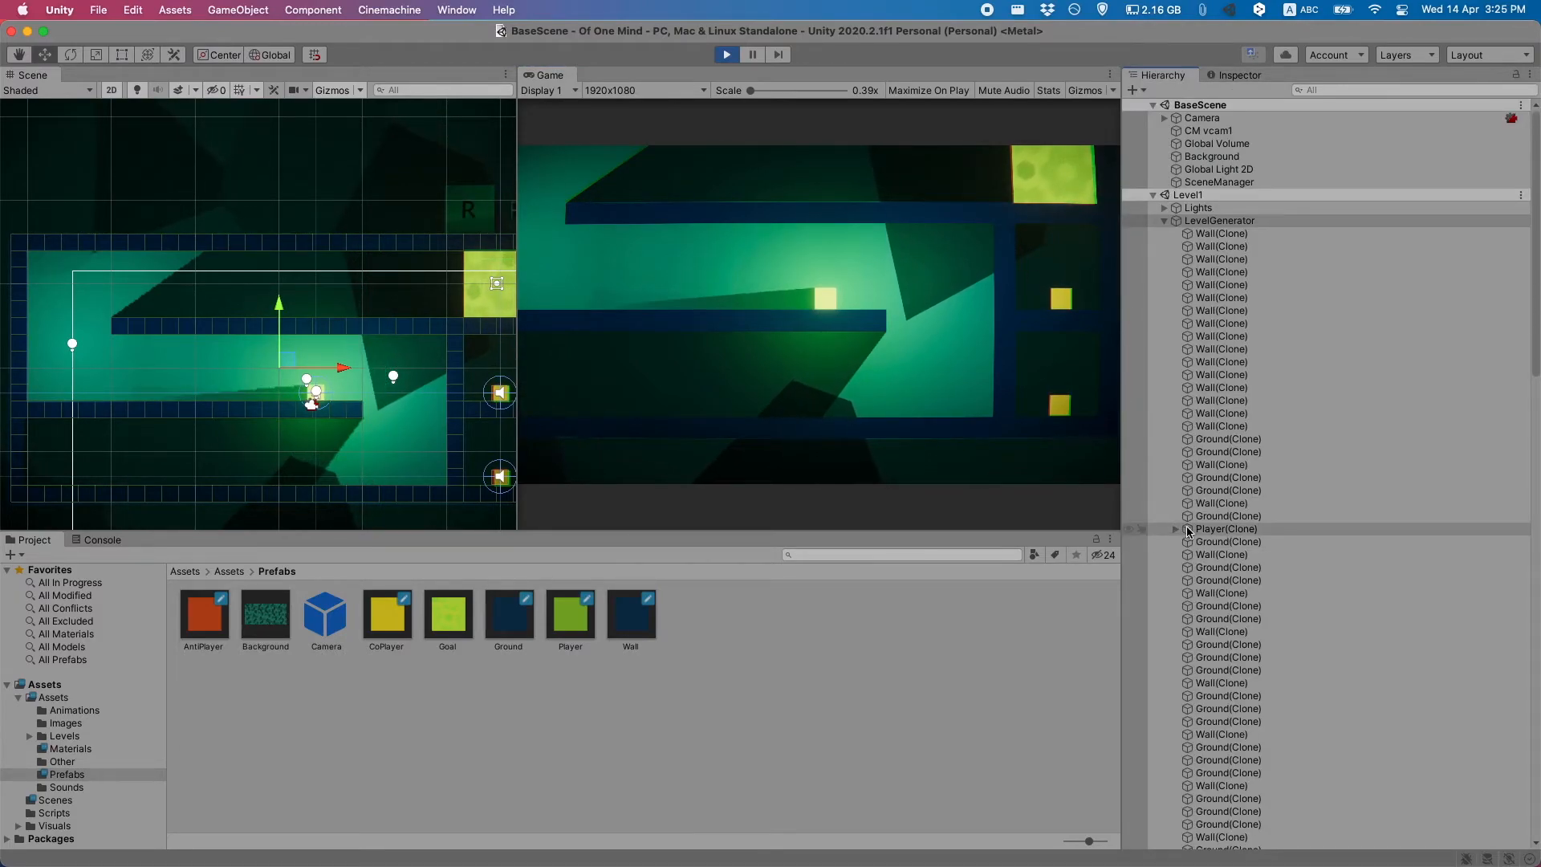
{"action": "left_click", "coordinate": [1226, 529]}
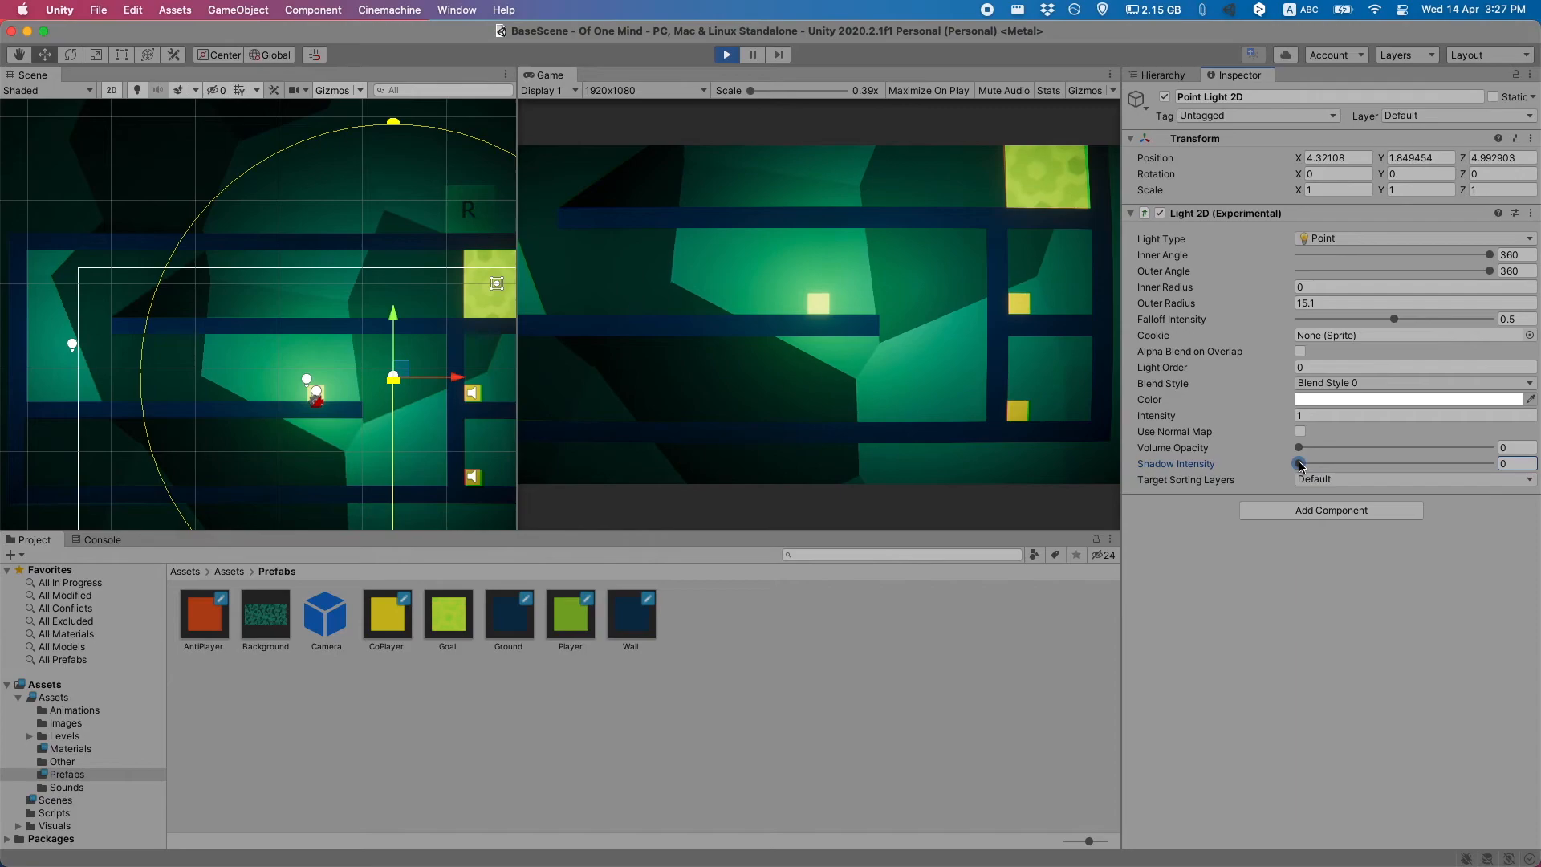
Step: Raise the Point Light 2D's shadow intensity to about 0.295
{"action": "left_click_drag", "start_coordinate": [1297, 462], "coordinate": [1354, 462]}
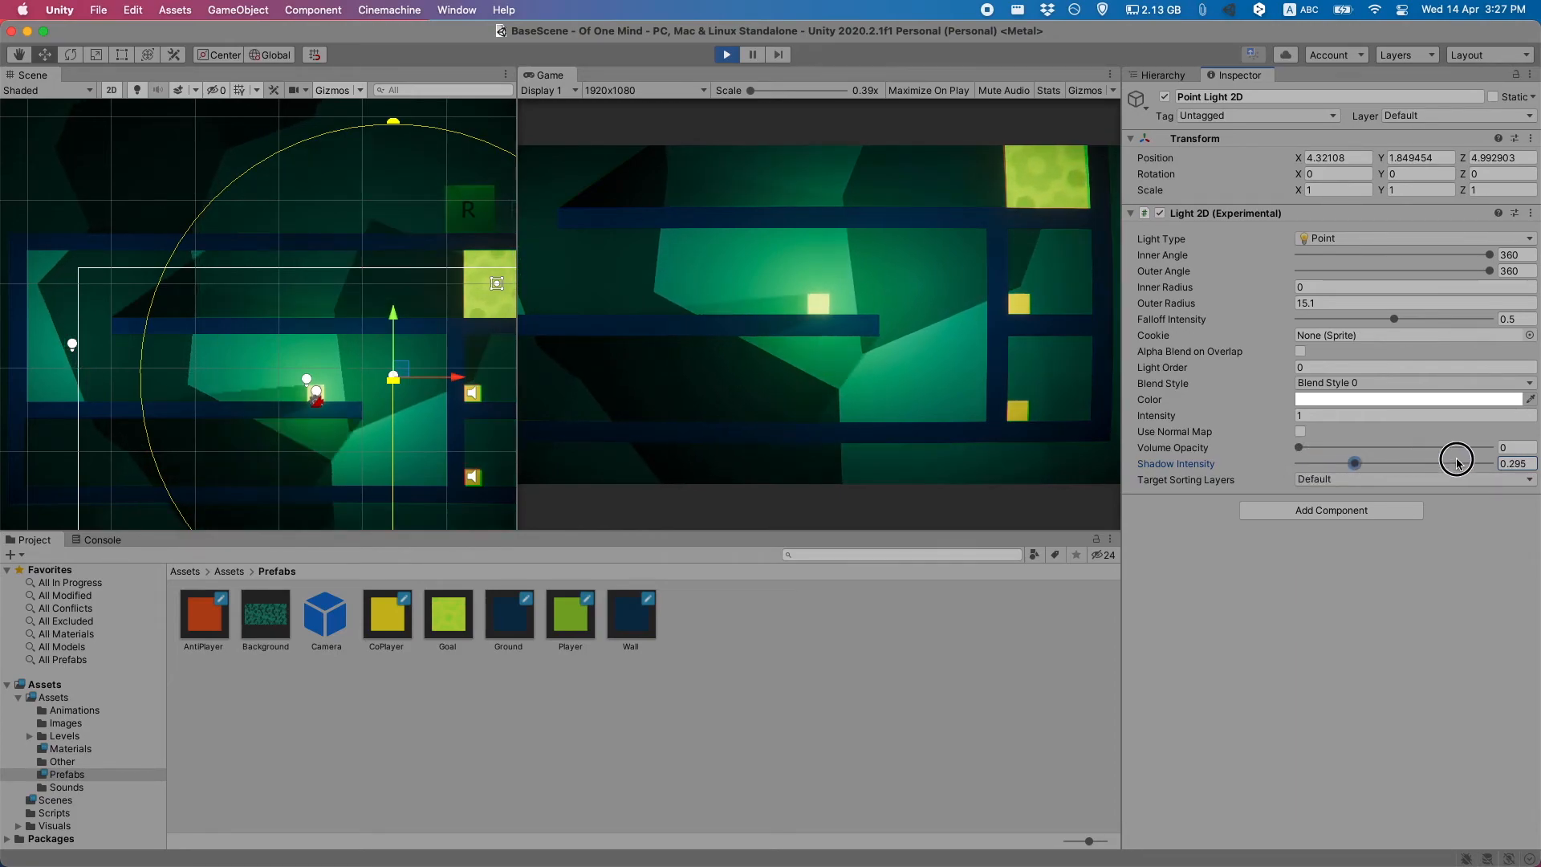